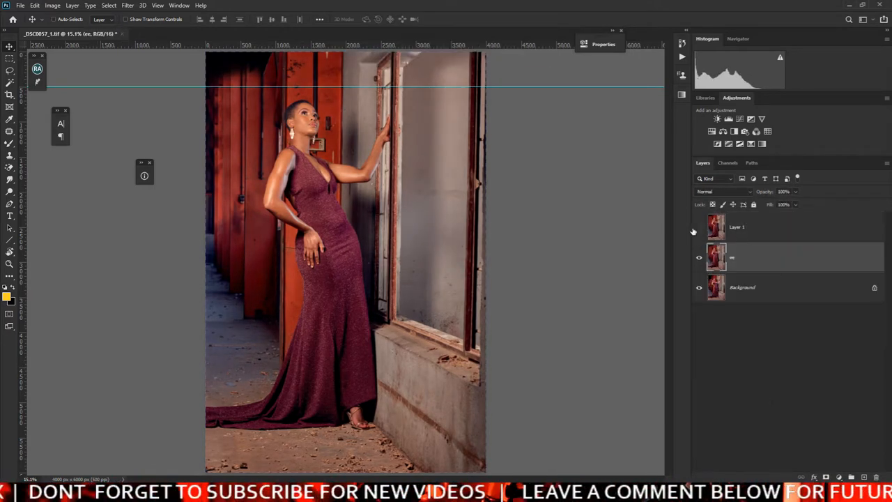
Load the Beauty Retouch panel and run RAW Duplicate to make two background copies
click(37, 84)
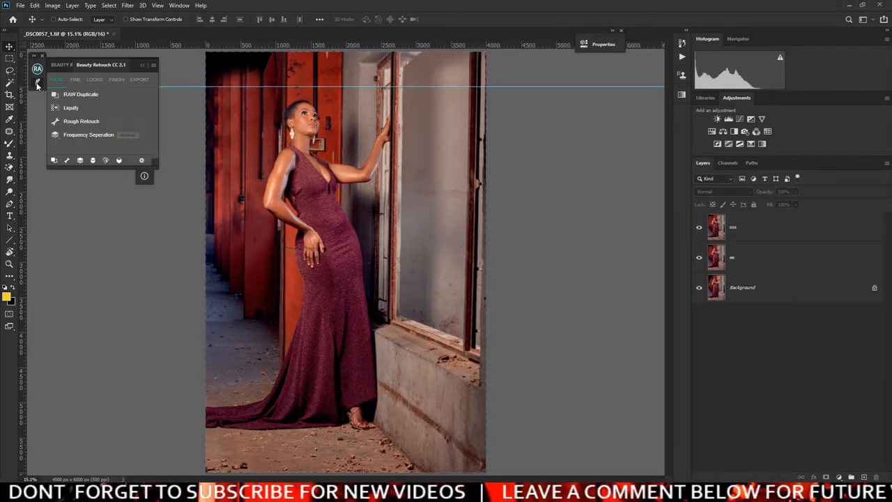
click(89, 134)
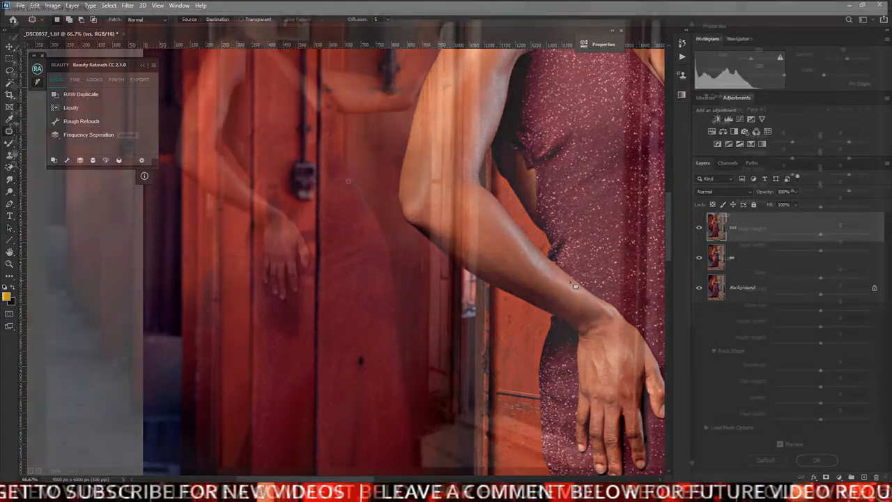
Liquify the figure, then run Frequency Separation and tune Gaussian Blur on the Tone layer
click(70, 107)
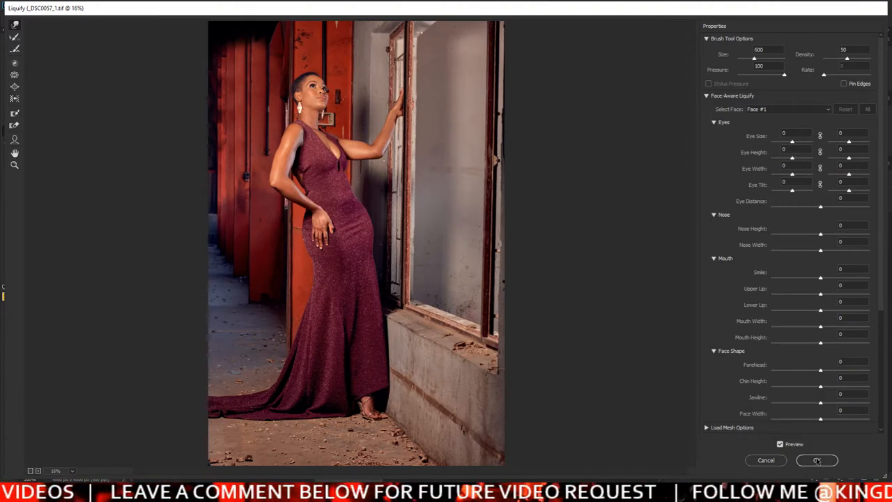
click(817, 460)
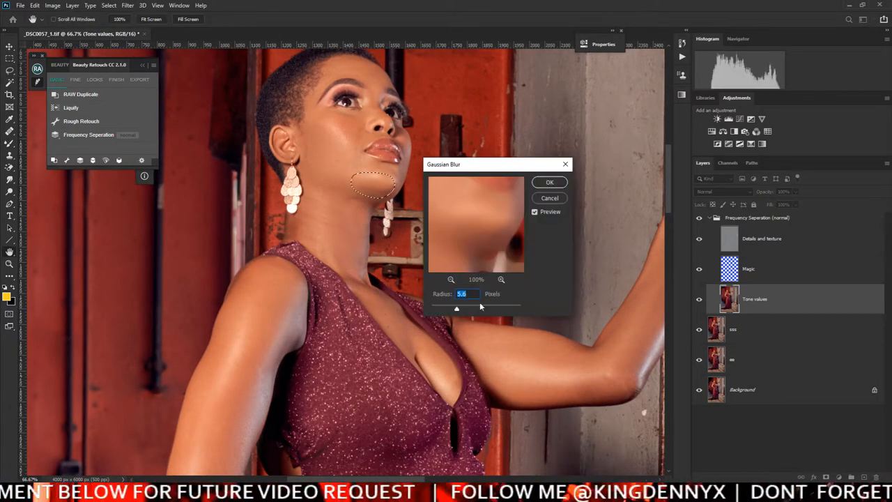
Run the Melanin Toning action to add a masked toning group above frequency separation
click(548, 181)
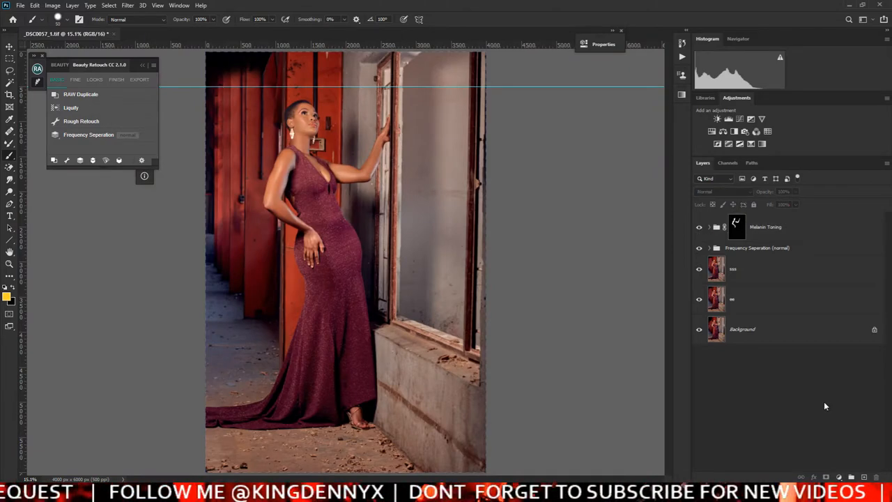
Smooth the skin in Skinfiner with the Default preset and apply it back as a masked layer
click(128, 6)
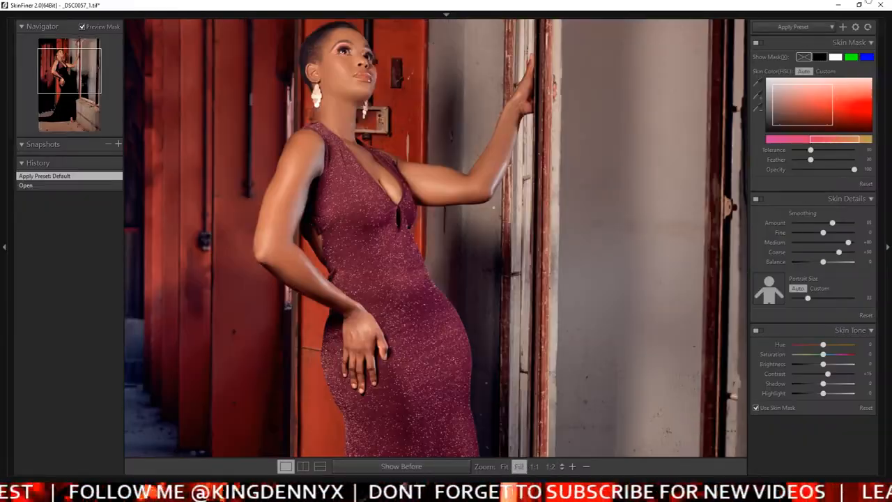
click(793, 26)
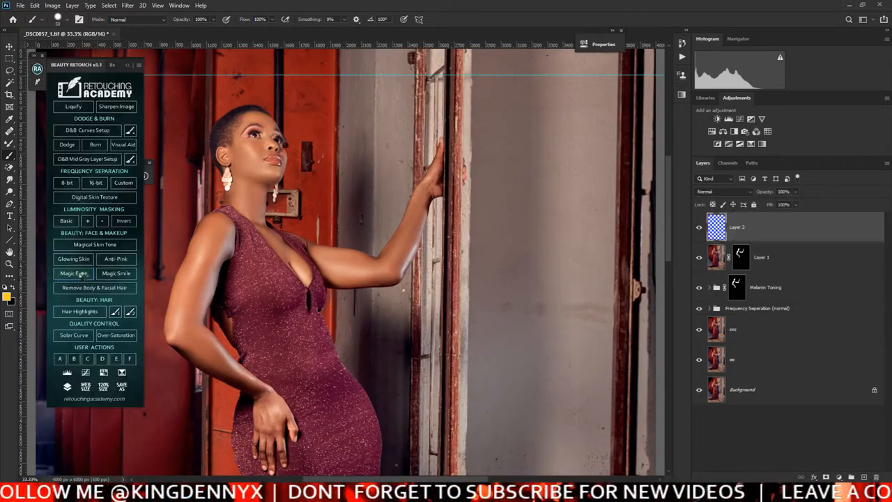
Run Magic Eyes for whites, irises and outlines, then merge visible and start Unsharp Mask
click(72, 258)
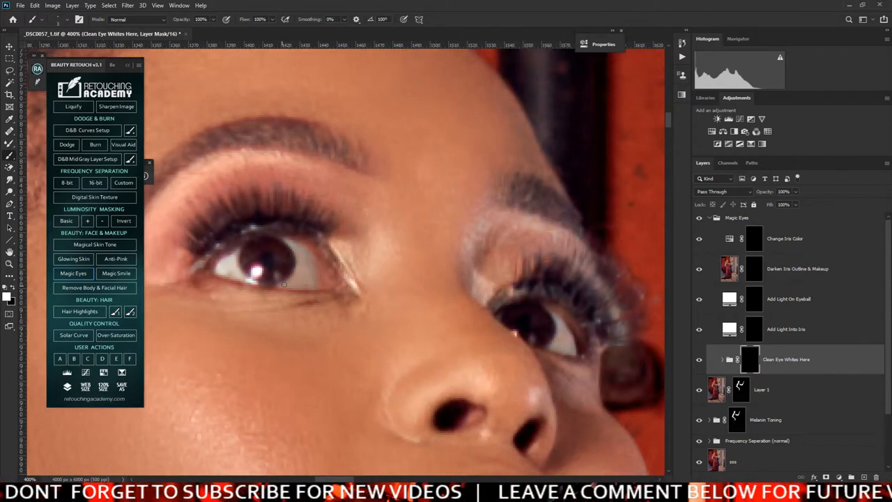
click(788, 298)
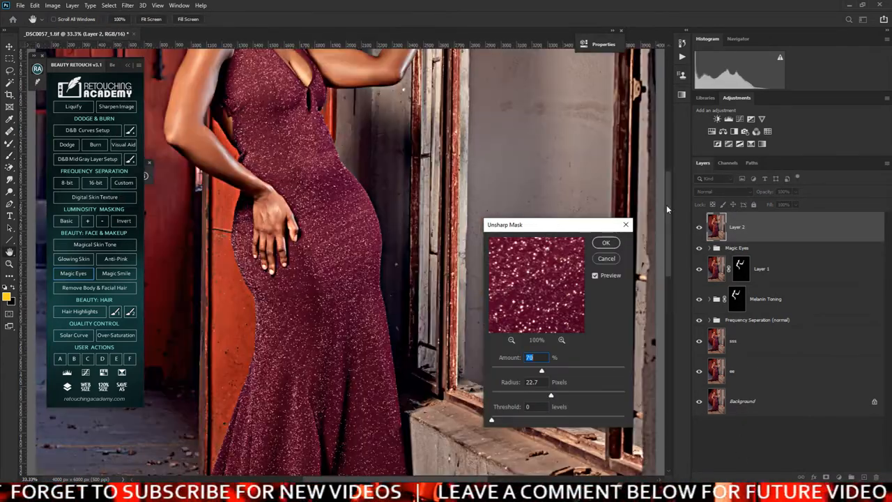
Confirm Unsharp Mask, desaturate a merged copy and load a Shadows/Highlights preset
click(604, 243)
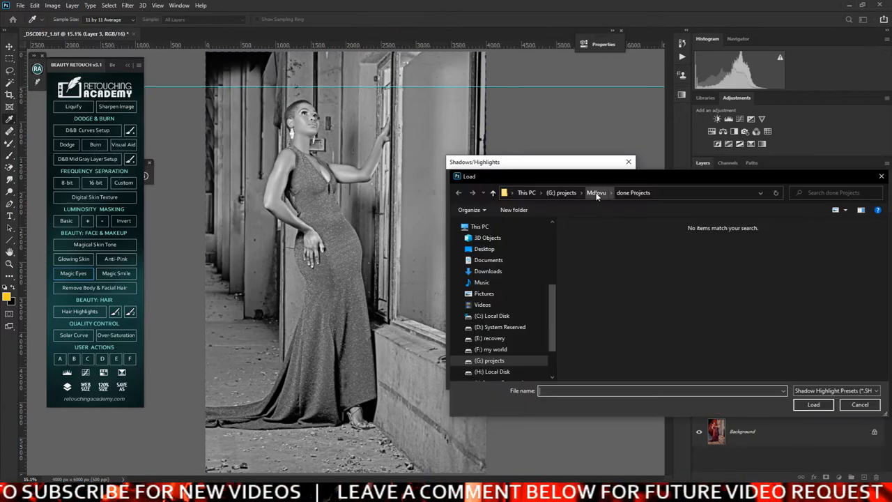
Confirm Shadows/Highlights, then apply an Exposure 7 Technicolor-style preset to a new top layer
click(858, 404)
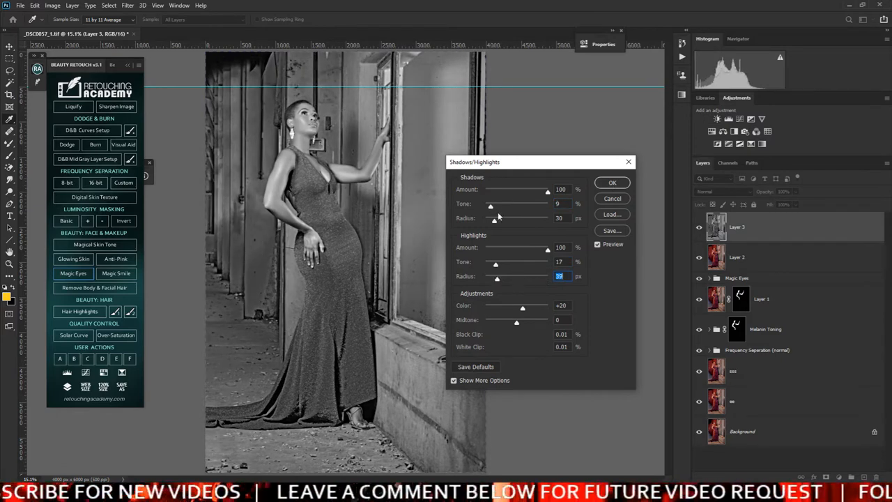
click(611, 181)
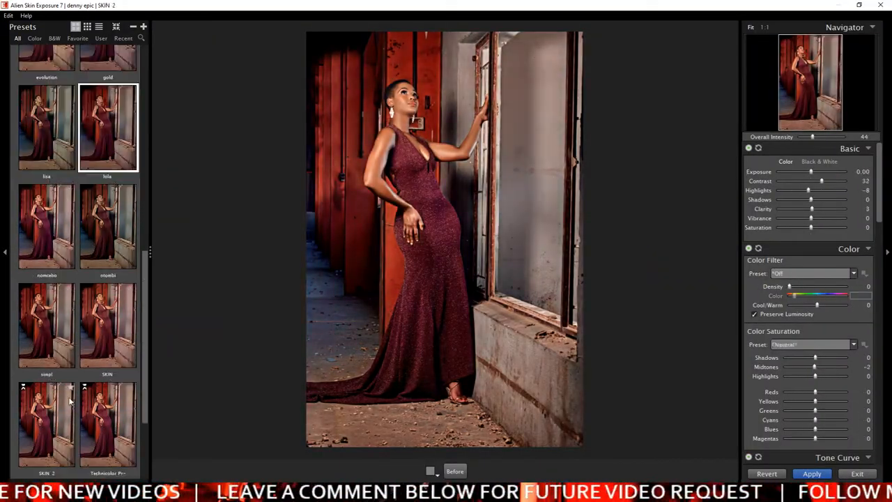
click(811, 473)
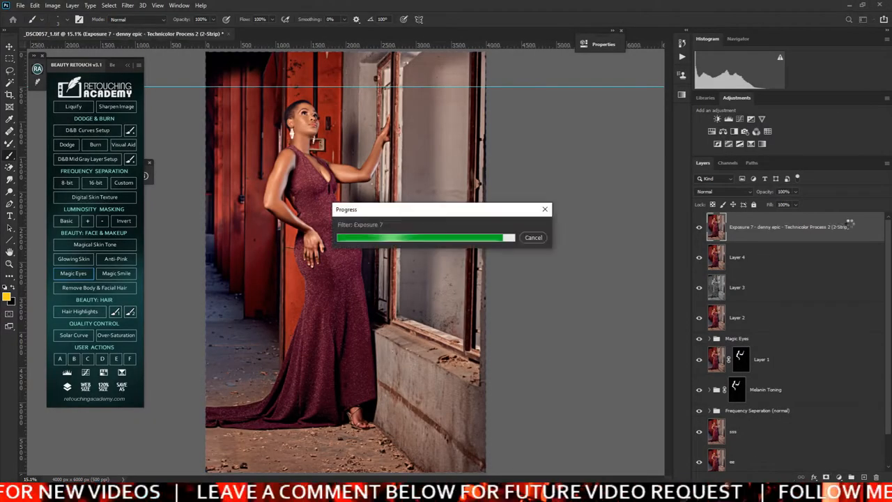